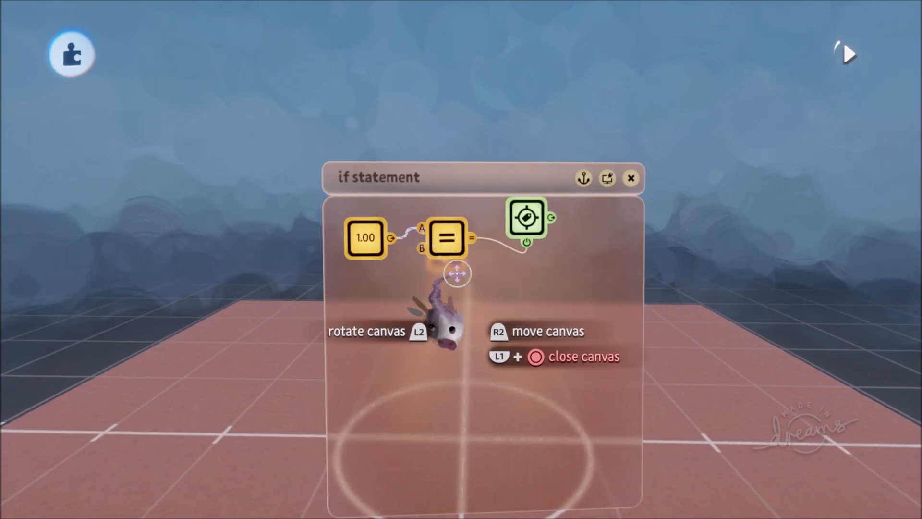
{"action": "mouse_move", "coordinate": [565, 371]}
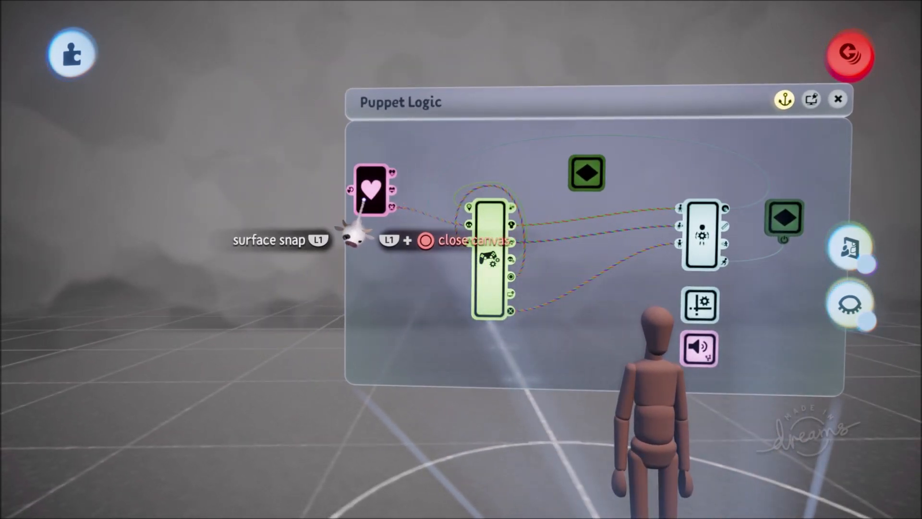
- Open the Health Manager's settings and show its Inputs & Outputs
{"action": "left_click", "coordinate": [373, 191]}
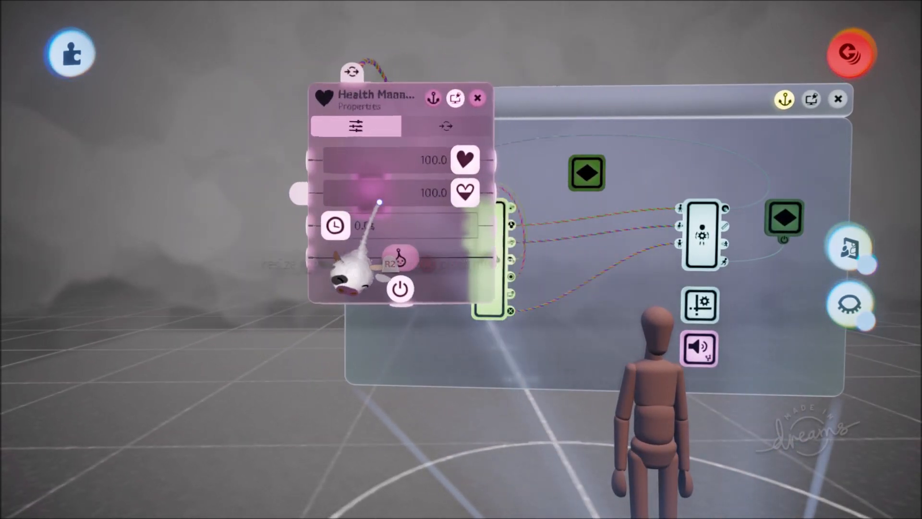
{"action": "left_click", "coordinate": [444, 126]}
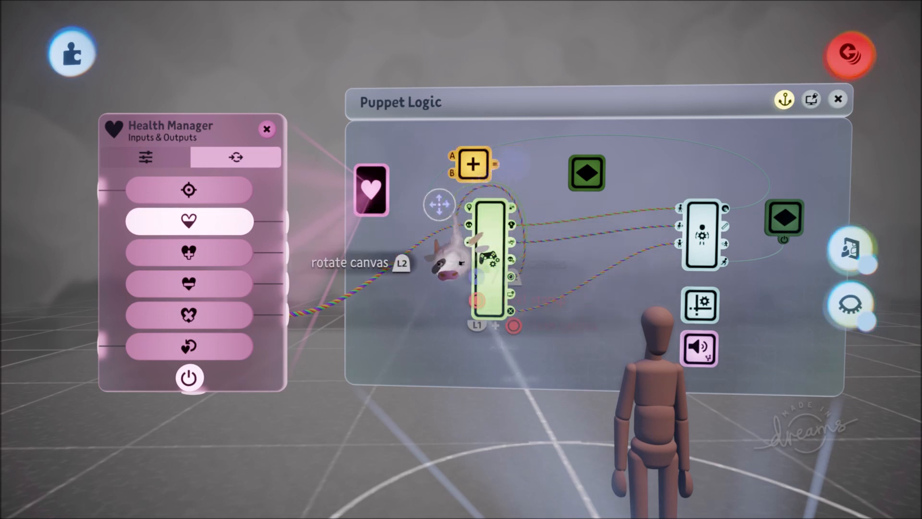
{"action": "mouse_move", "coordinate": [370, 189]}
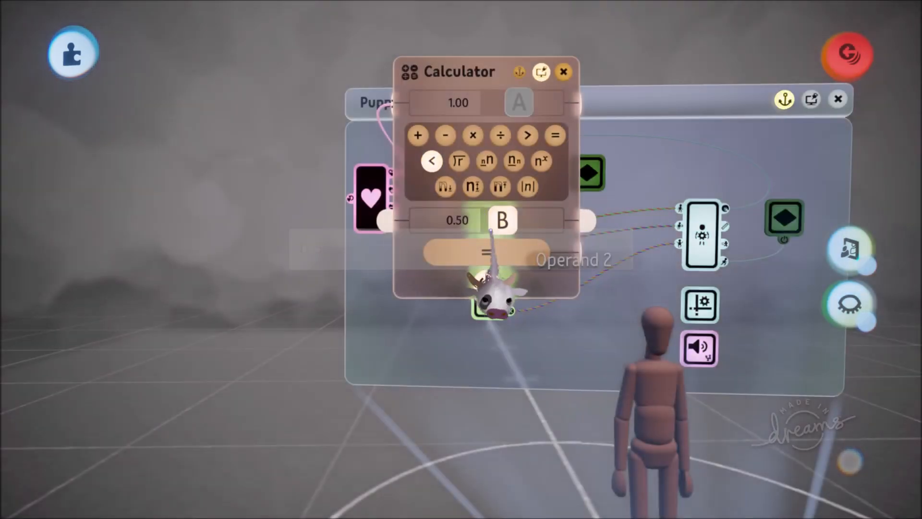
- Switch the calculator to a less-than comparison against 0.50
{"action": "left_click", "coordinate": [563, 71]}
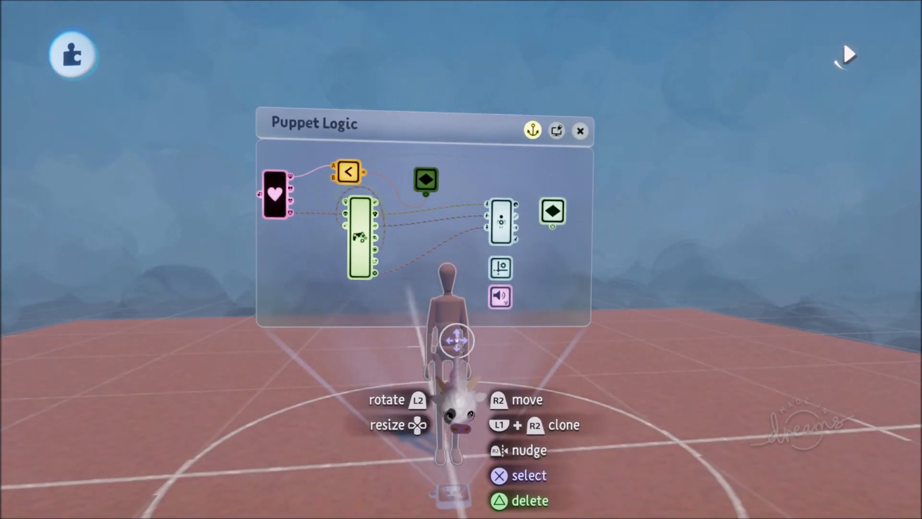
- Wire the health output into the calculator and its result to the Wounds chip
{"action": "left_click", "coordinate": [273, 194]}
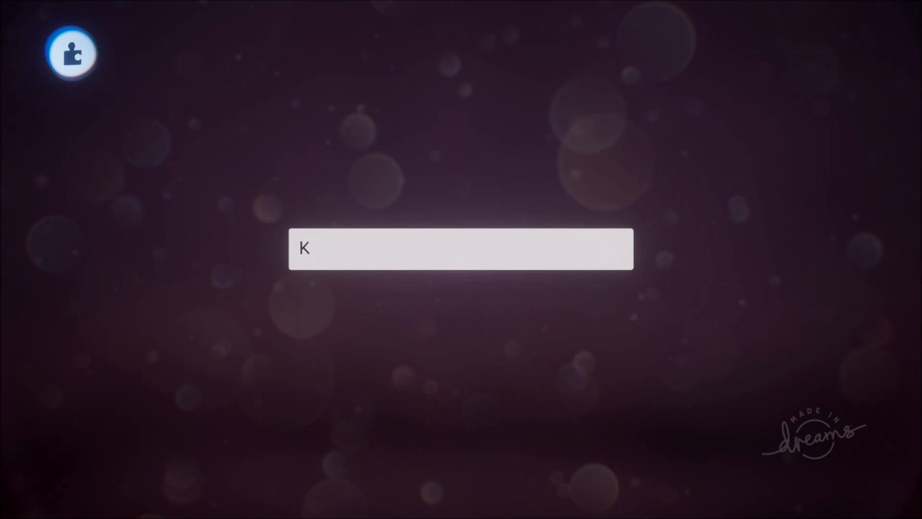
- Finish naming the variable gadget 'Key' with range 0.0 to 1.0
{"action": "type", "text": "ey"}
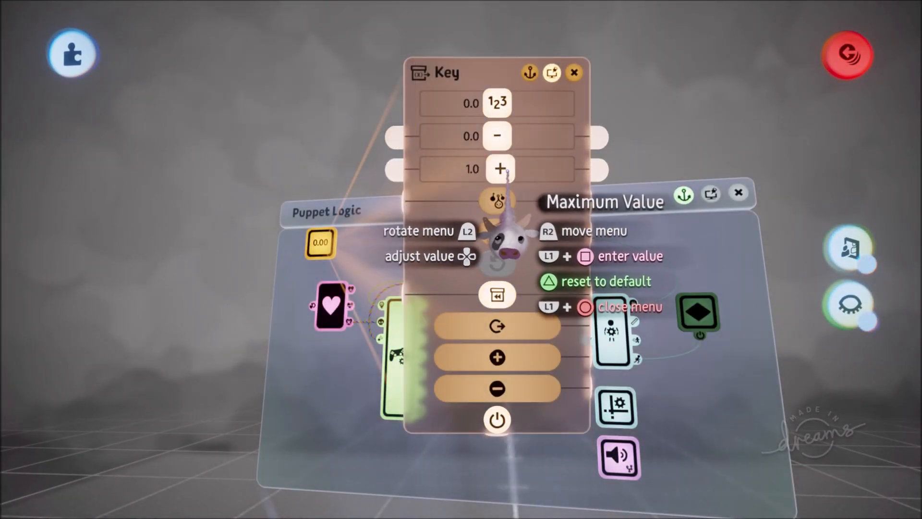
{"action": "mouse_move", "coordinate": [497, 135]}
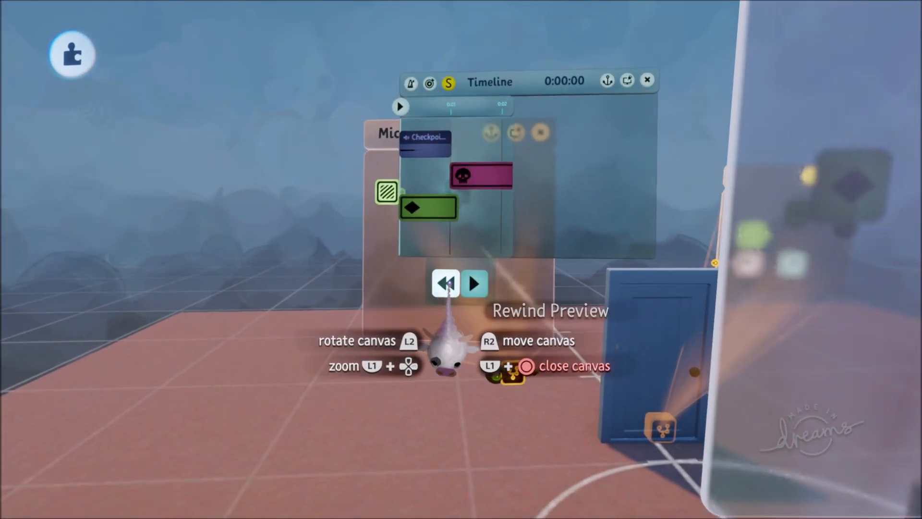
- Set the Variable Modifier's name to Key and choose its operation type
{"action": "left_click", "coordinate": [475, 284]}
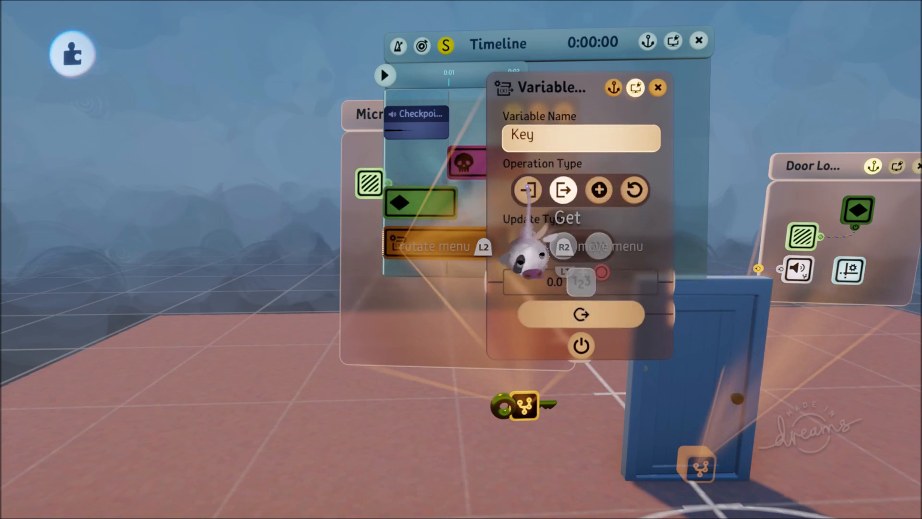
{"action": "left_click", "coordinate": [528, 189]}
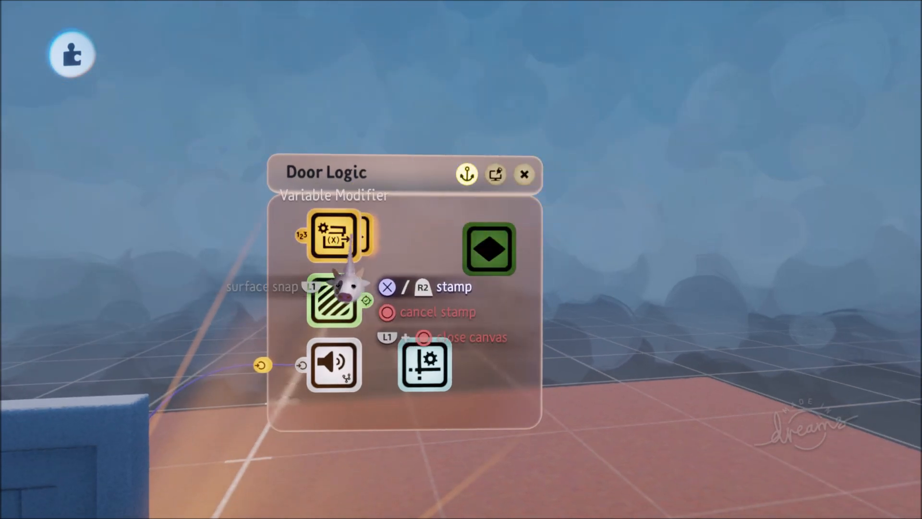
- Place a Variable Modifier in the door logic and set its calculator to equals 1
{"action": "left_click", "coordinate": [343, 237]}
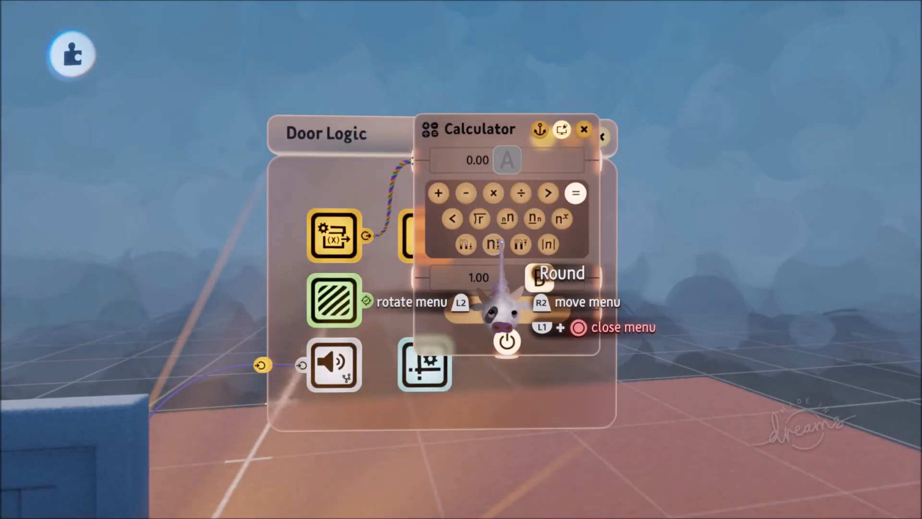
{"action": "left_click", "coordinate": [584, 128]}
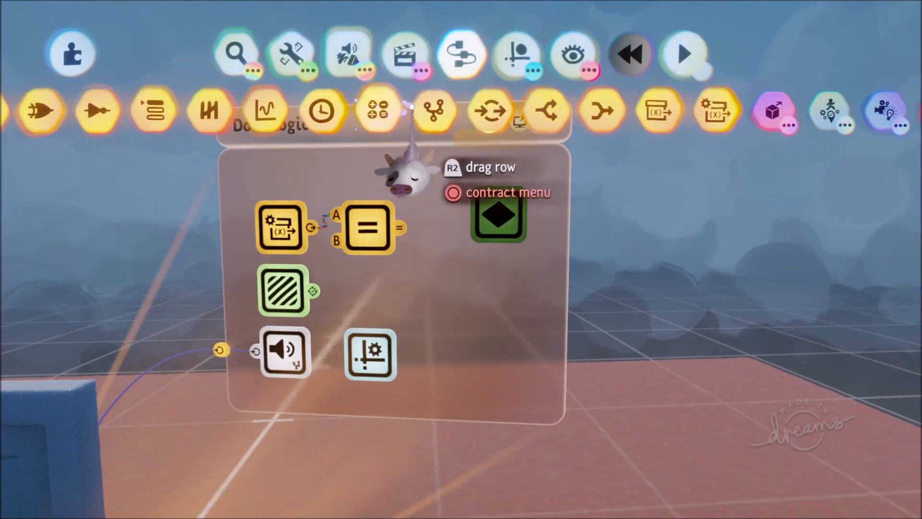
- Scroll through the Logic gadgets row
{"action": "scroll", "scroll_direction": "left", "scroll_amount": 3}
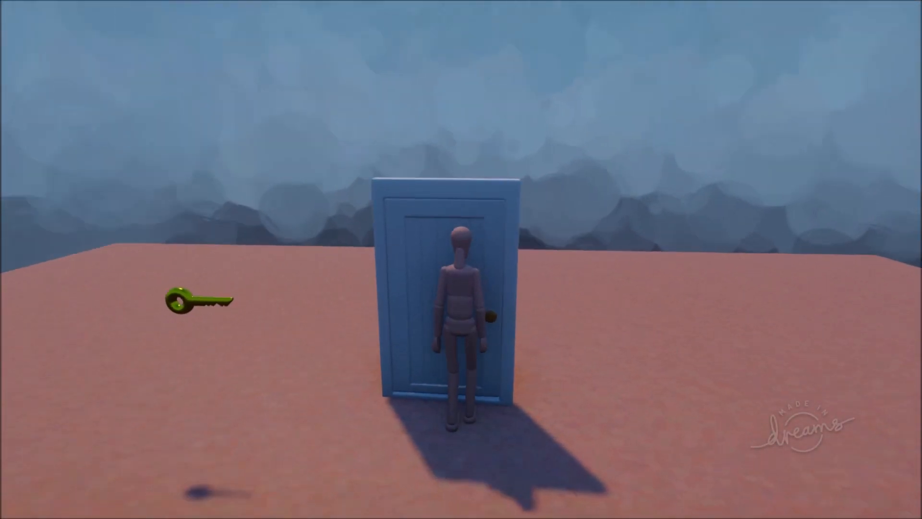
- Walk the puppet toward the door and key in play mode
{"action": "key", "text": "w"}
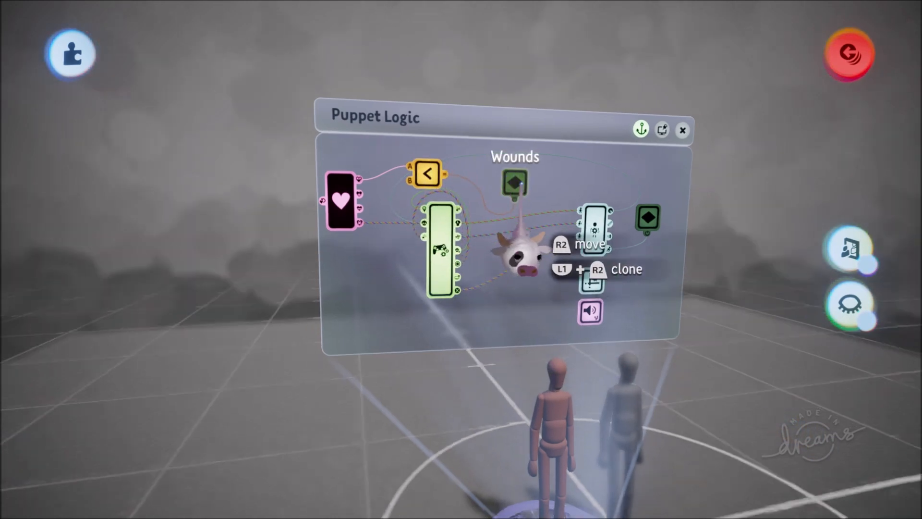
- Return to editing and open the Door Logic microchip
{"action": "left_click", "coordinate": [682, 131]}
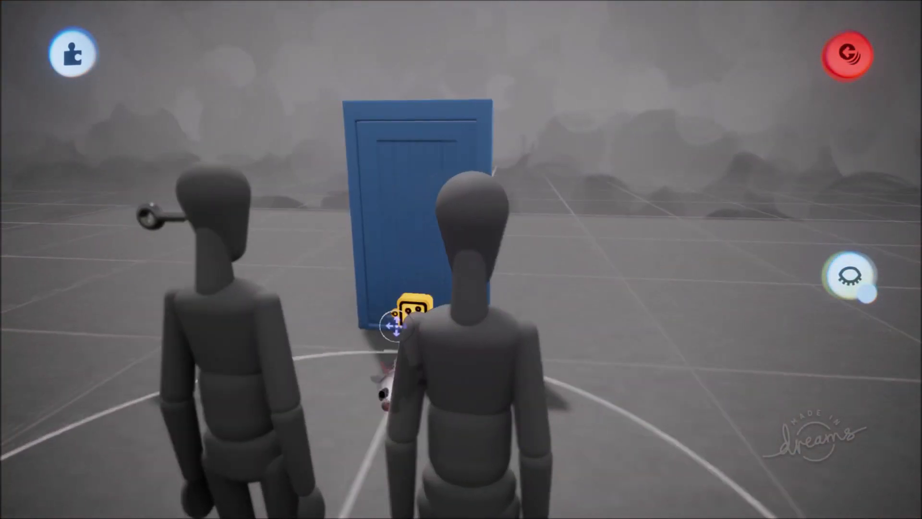
{"action": "left_click", "coordinate": [409, 307]}
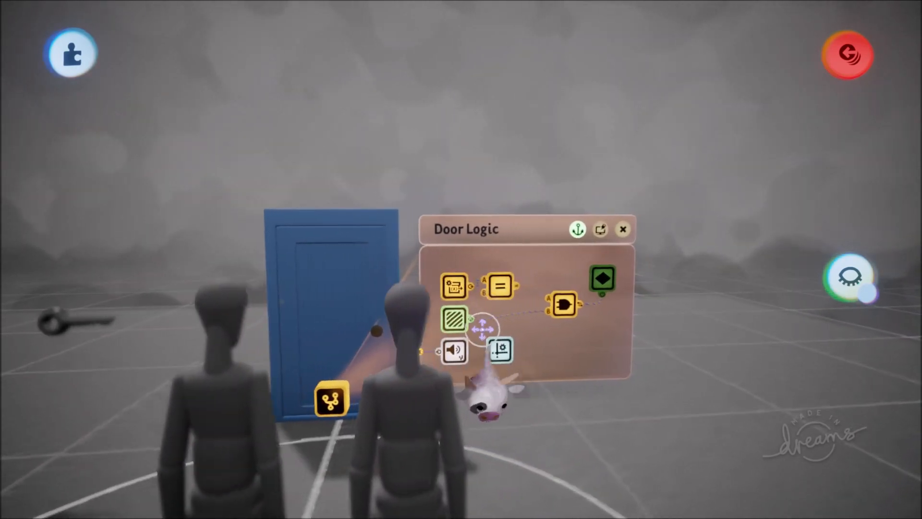